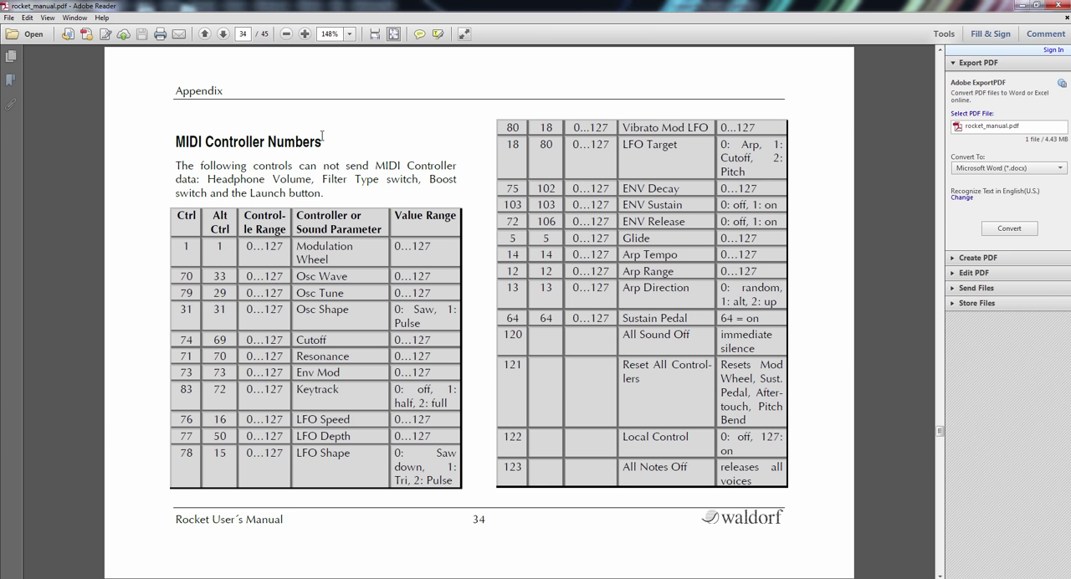
mouse_move(257, 254)
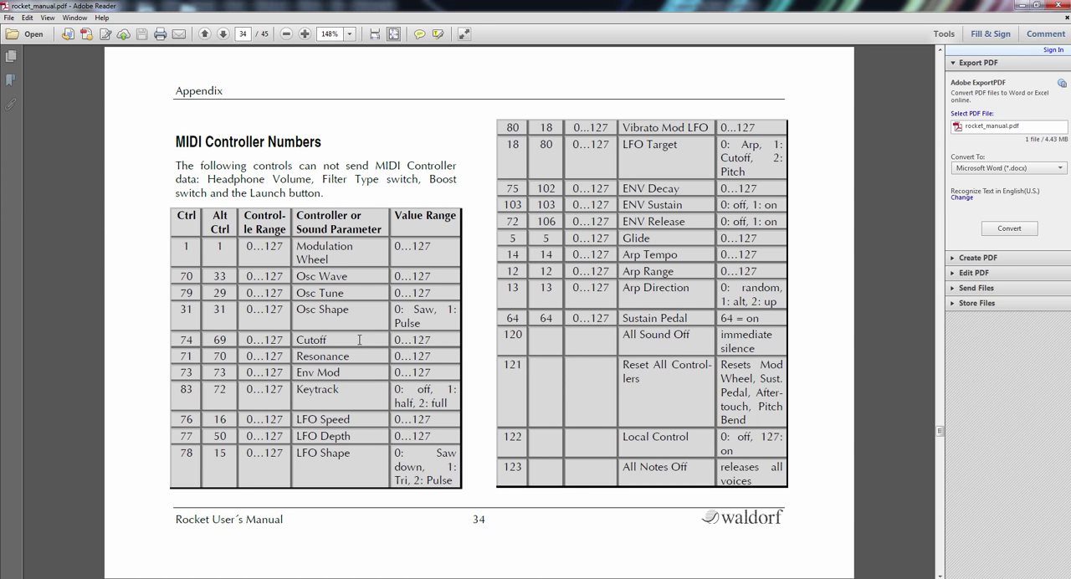
mouse_move(182, 340)
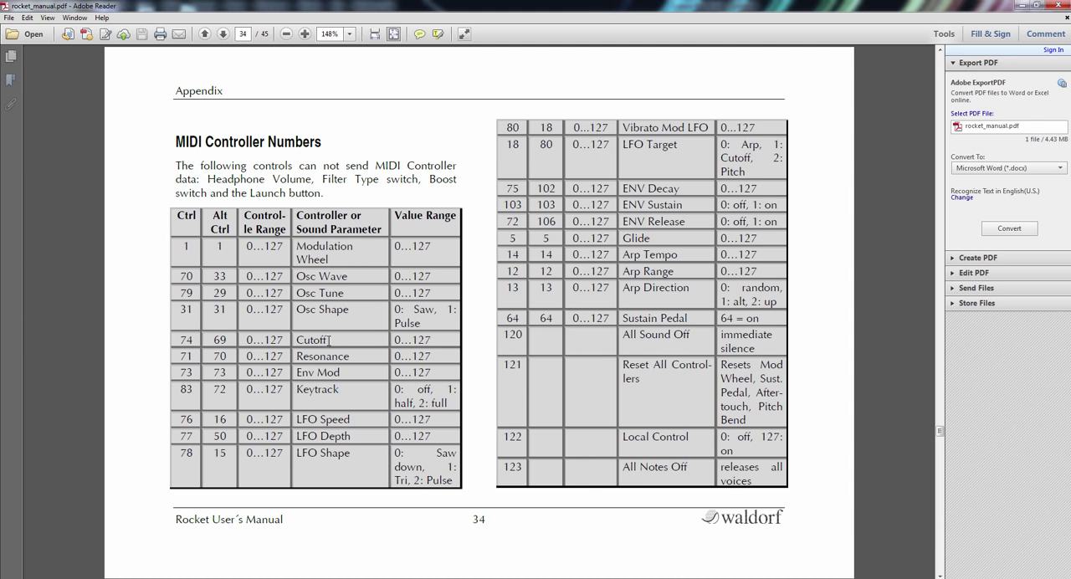
mouse_move(285, 364)
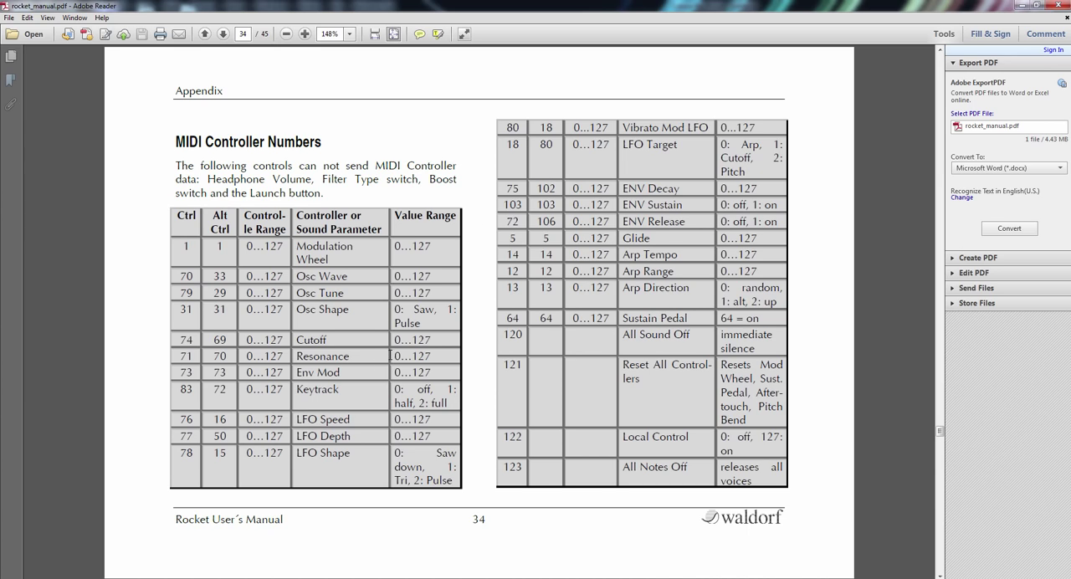
mouse_move(755, 21)
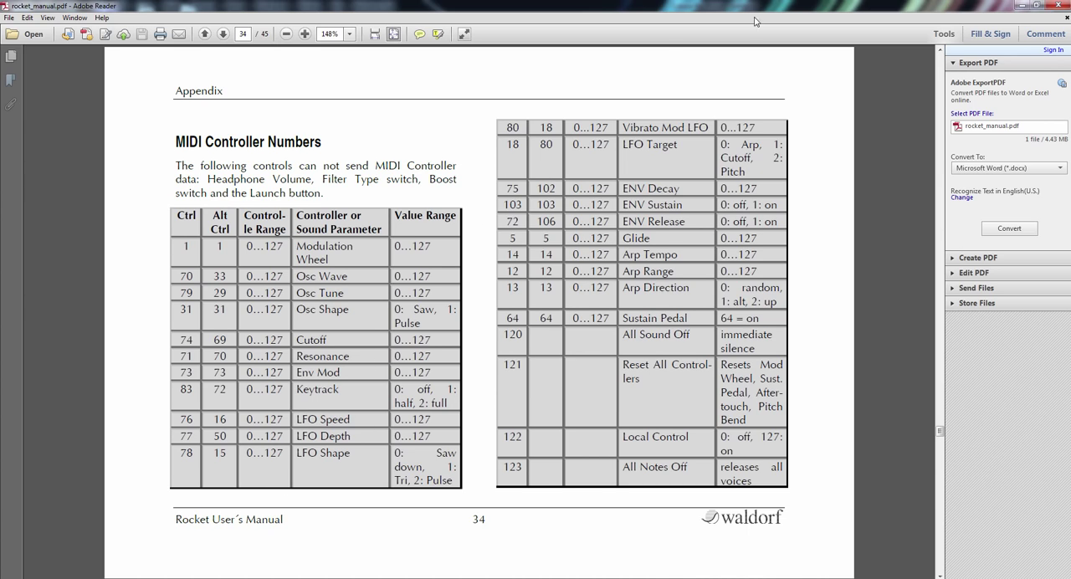
mouse_move(763, 123)
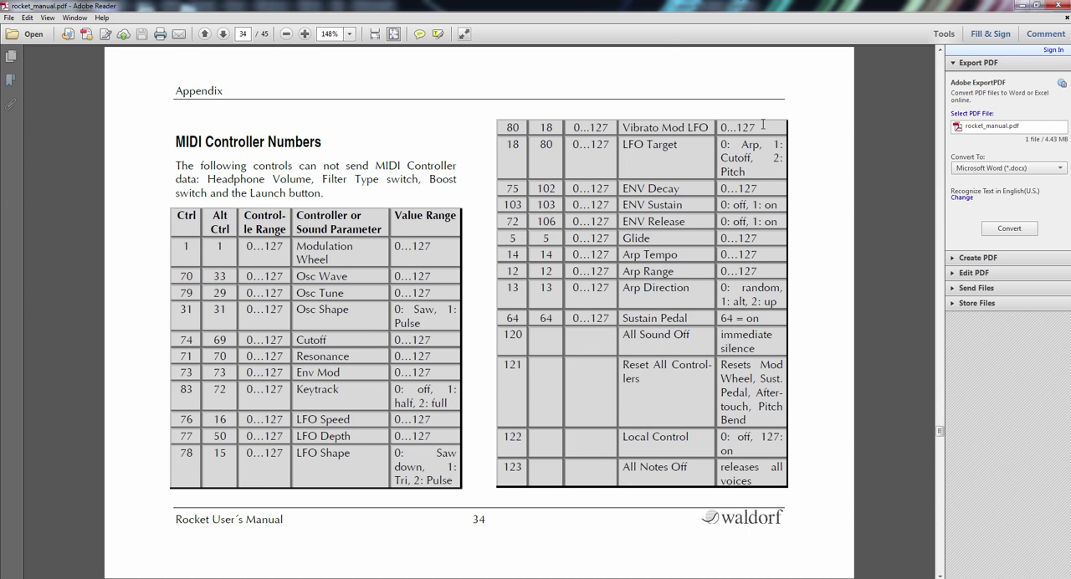